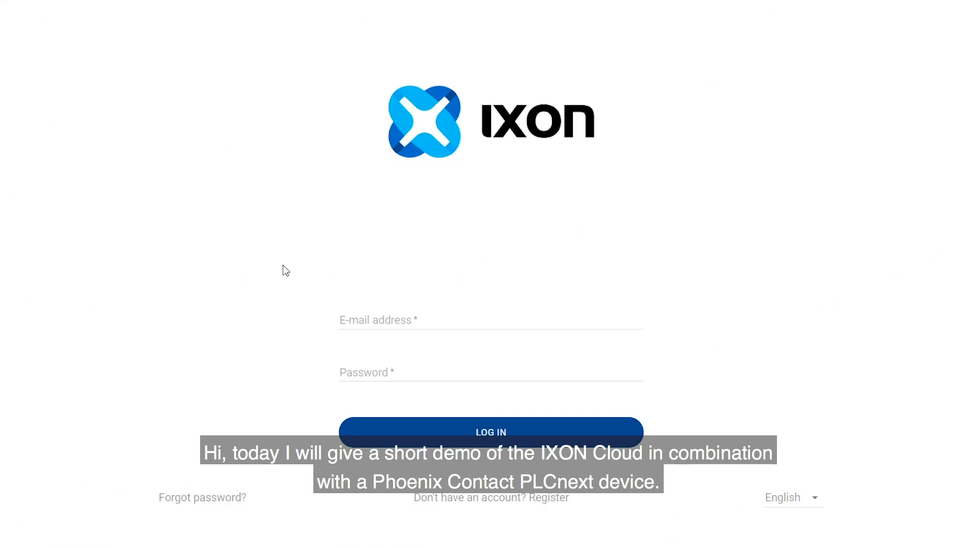
mouse_move(322, 300)
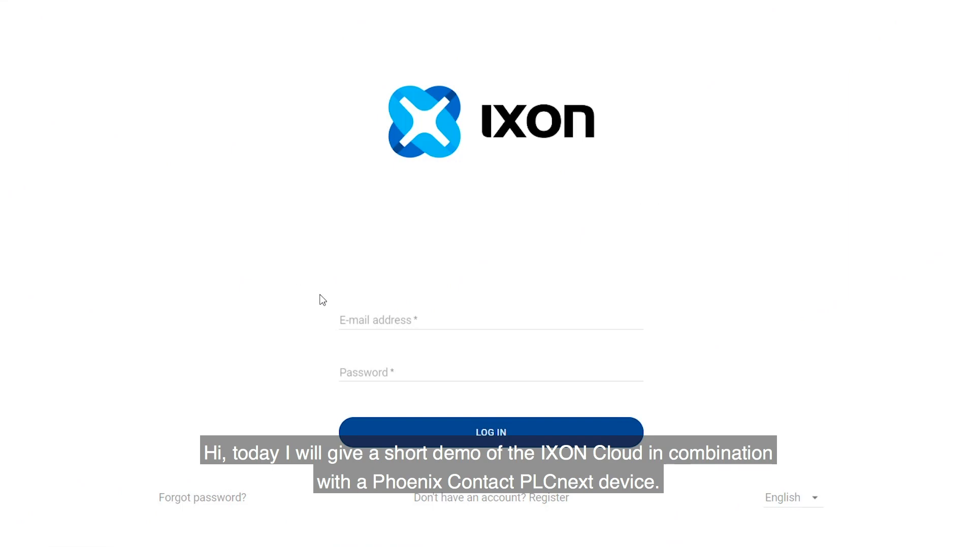
- Fill in the Phoenix Contact company registration form and accept the terms of use
left_click(548, 498)
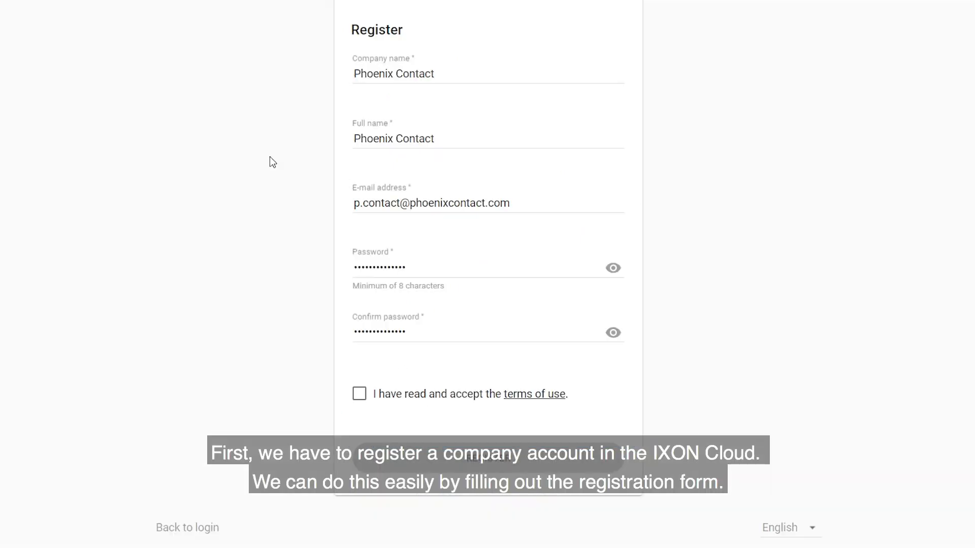
left_click(359, 393)
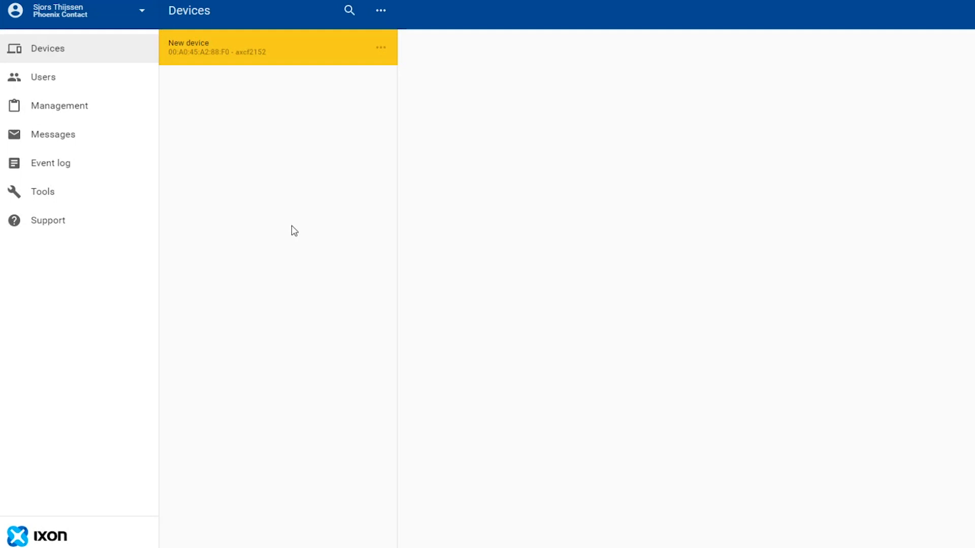
mouse_move(300, 214)
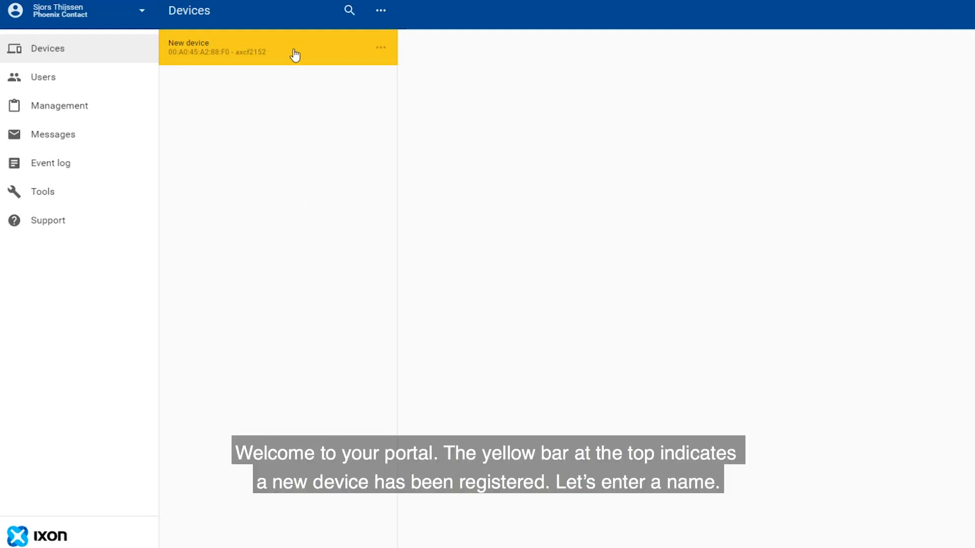
- Activate the new device with the name 'PLCnext'
left_click(277, 50)
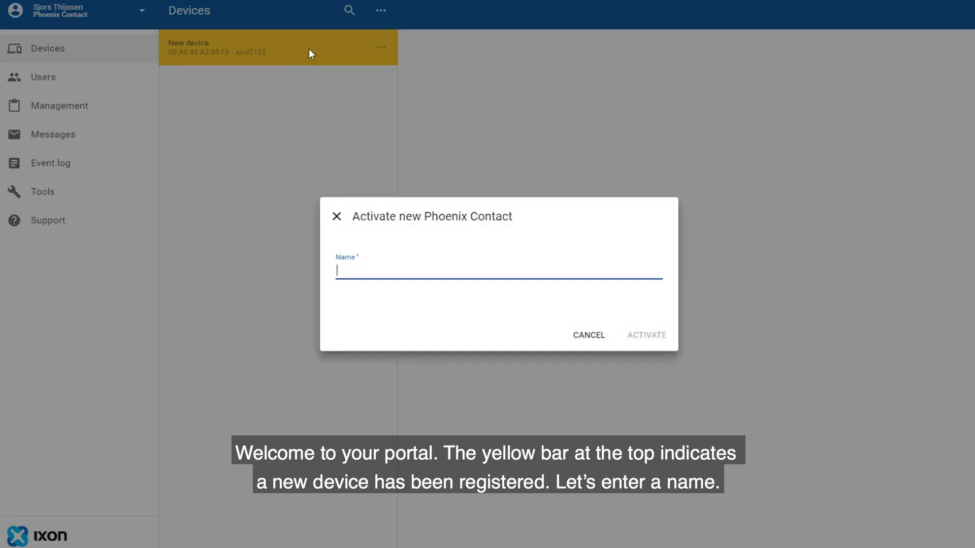
type("PLCnext")
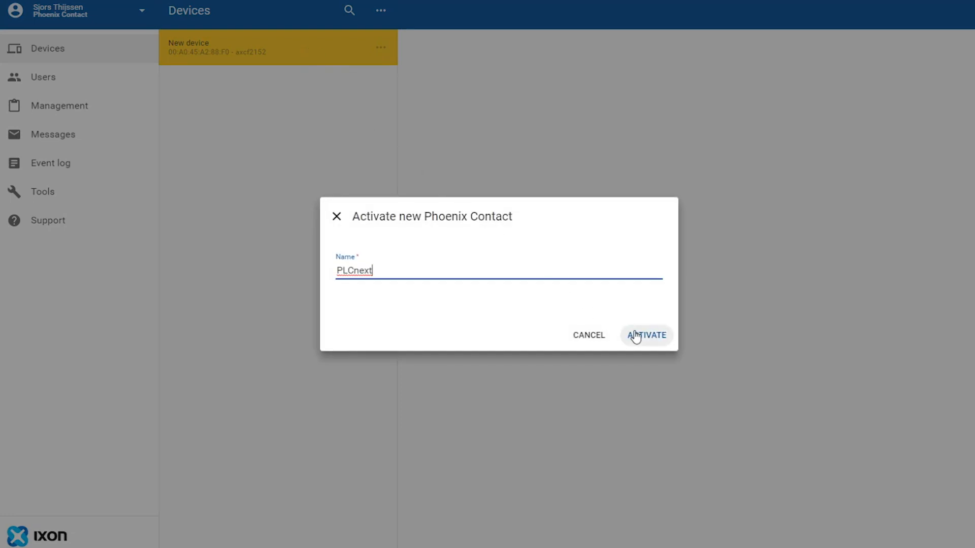
left_click(646, 335)
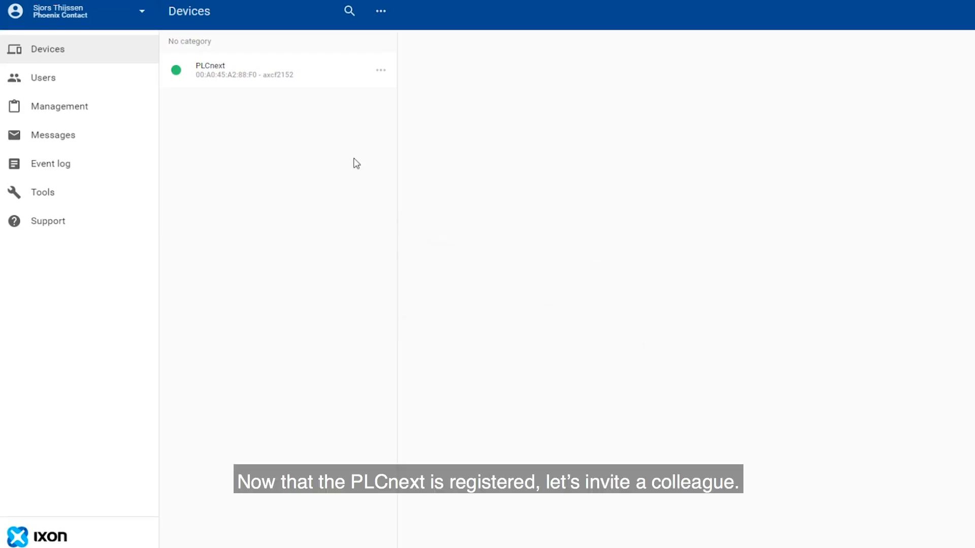
- Send a colleague an invitation with a welcome message from the Users page
left_click(42, 77)
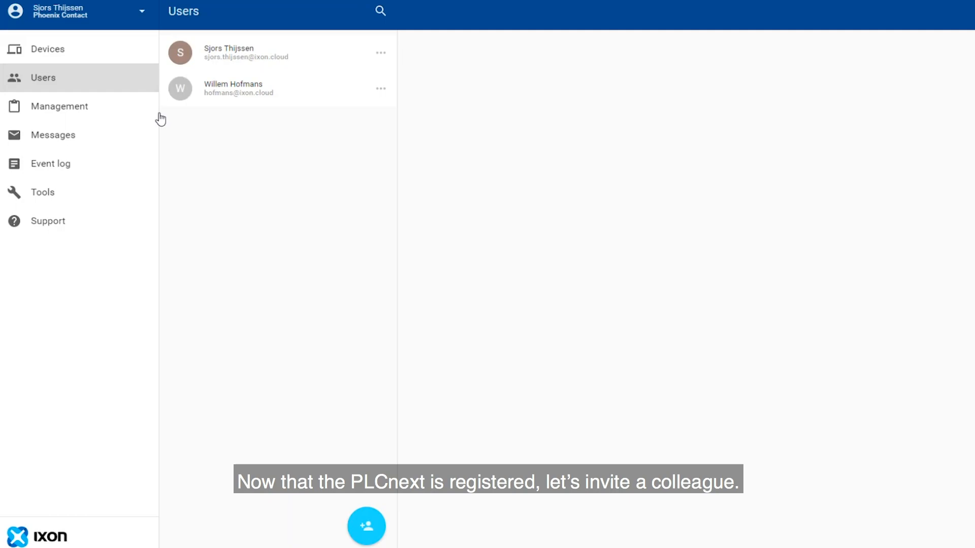
left_click(366, 526)
type("Welcome to the IXON Cl")
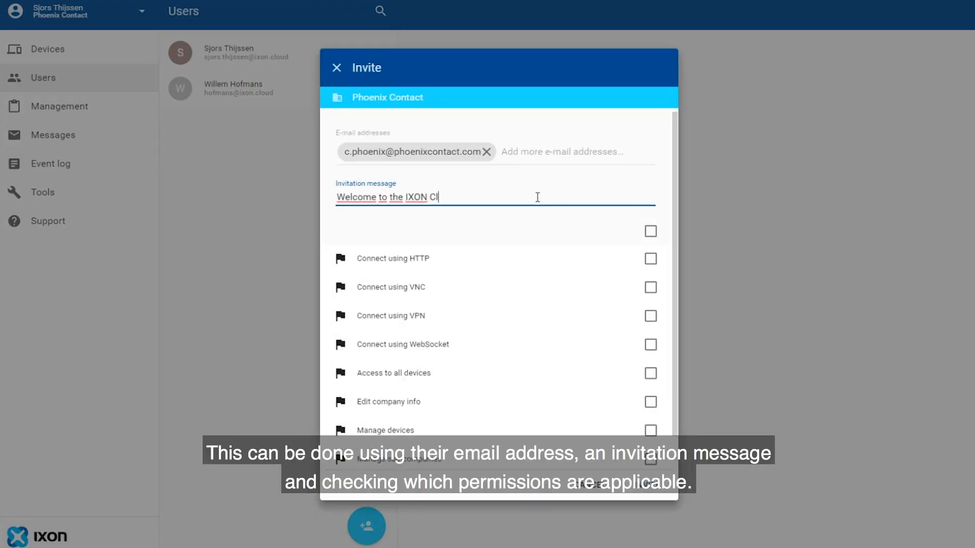
type("oud!")
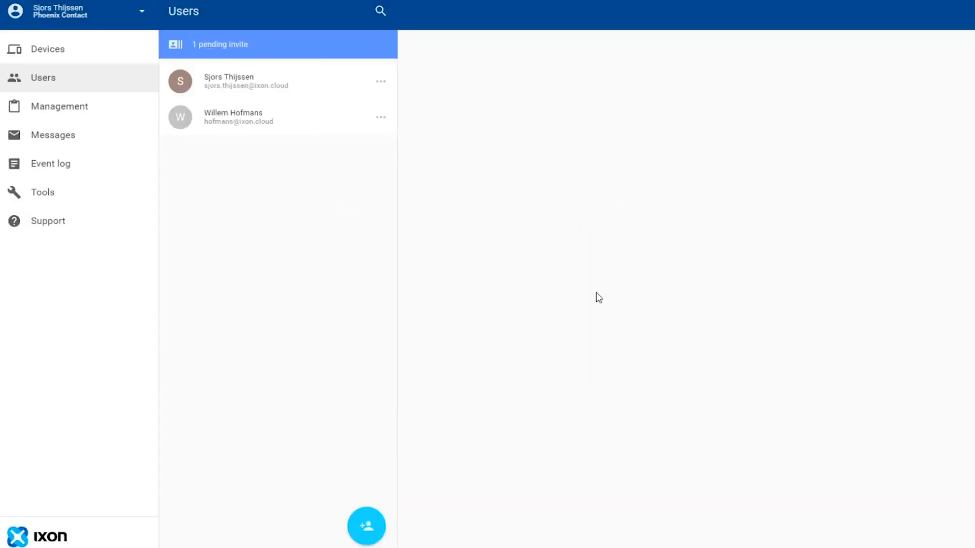
- Open the PLCnext device, try its VPN Connect, and return to its info panel
left_click(48, 48)
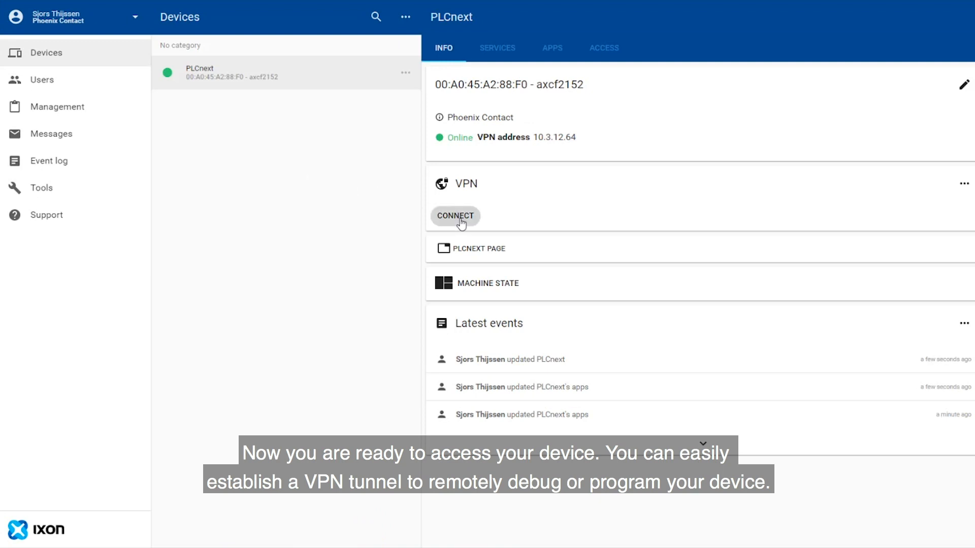
left_click(455, 215)
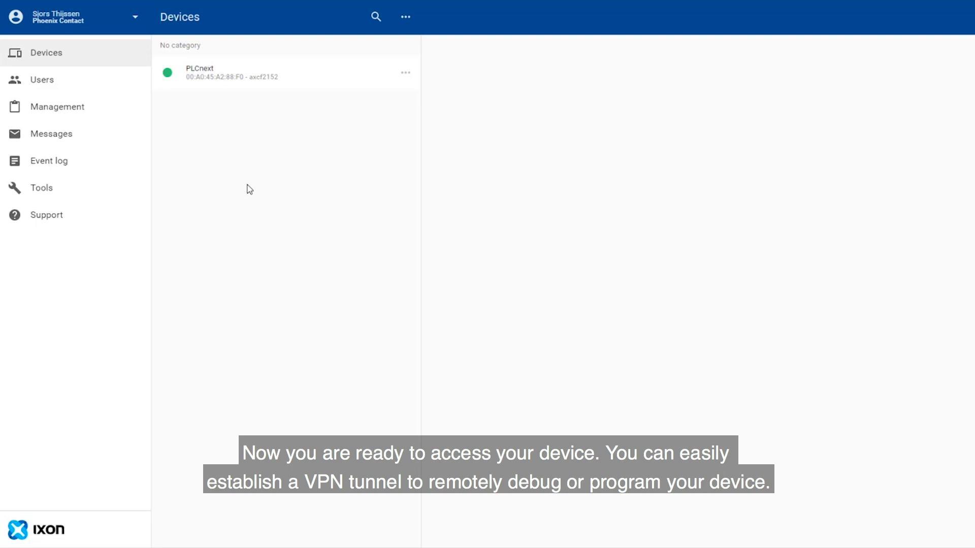
left_click(249, 72)
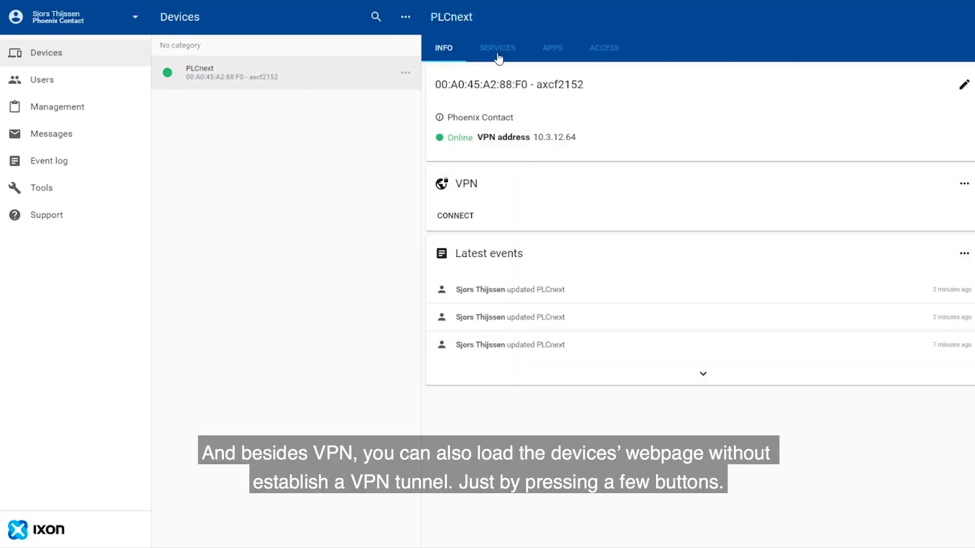
- Add the 'PLCnext Page' HTTP Server service on https port 443 and load it remotely
left_click(498, 48)
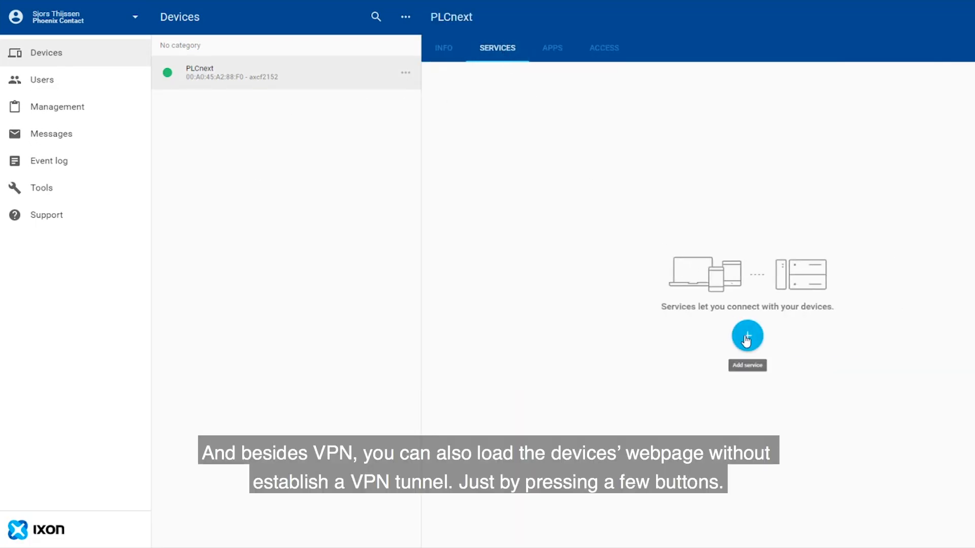
left_click(747, 335)
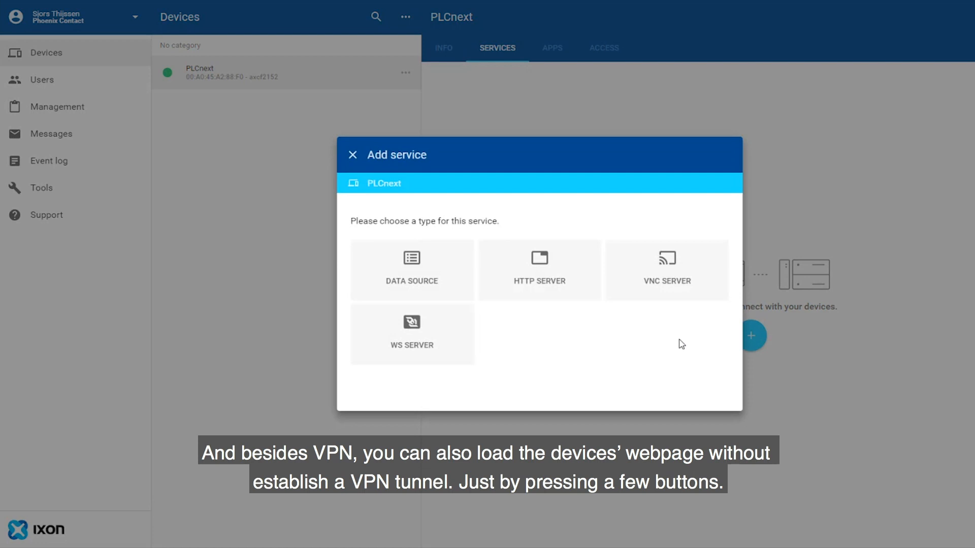
left_click(538, 270)
type("PLCnext Page")
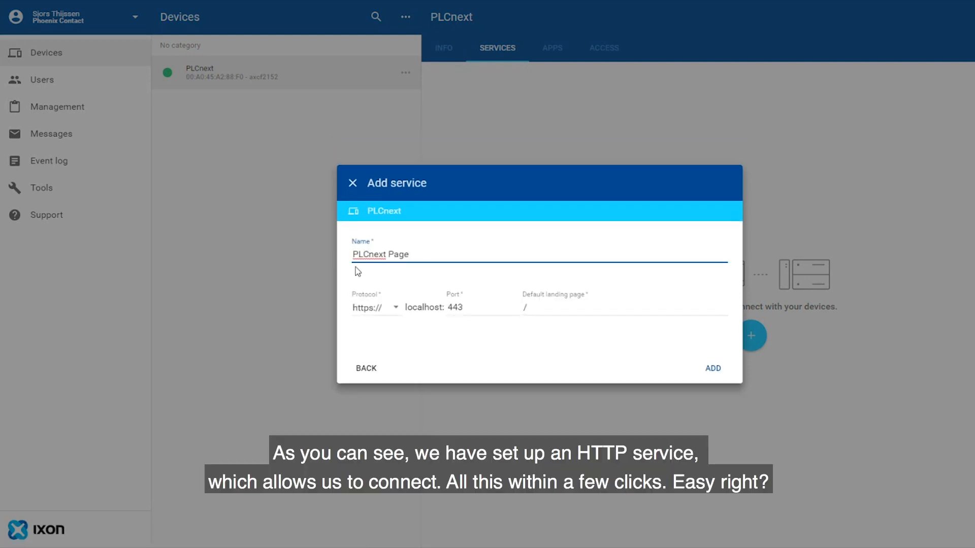
left_click(713, 368)
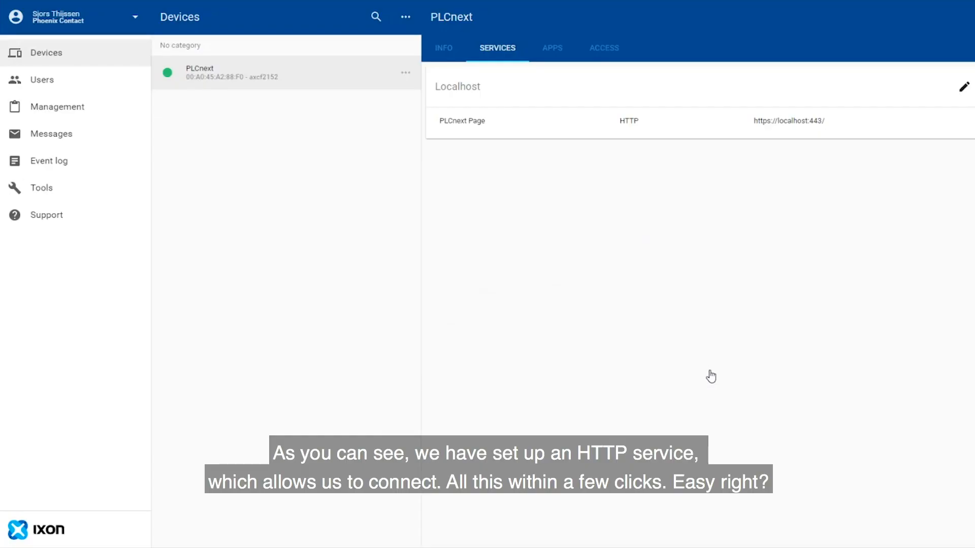
left_click(442, 48)
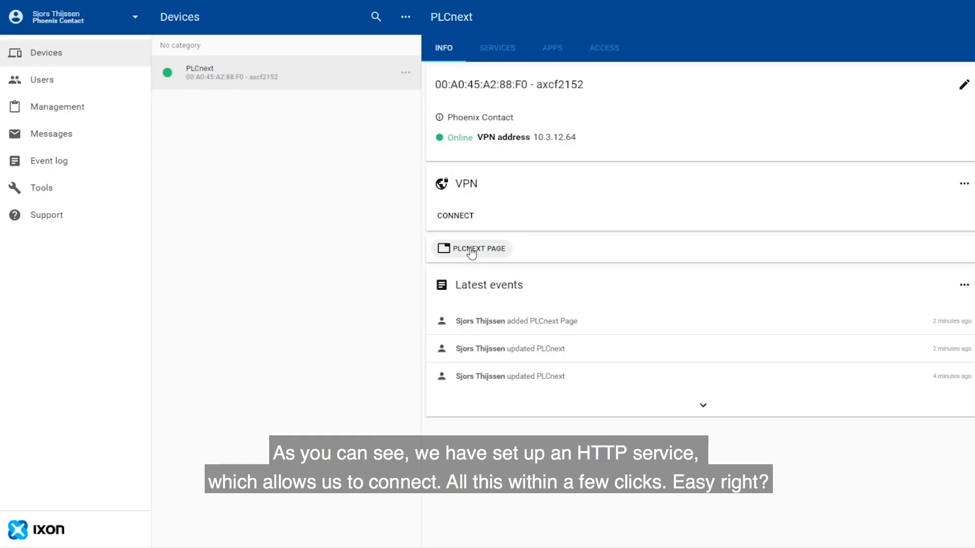
left_click(477, 249)
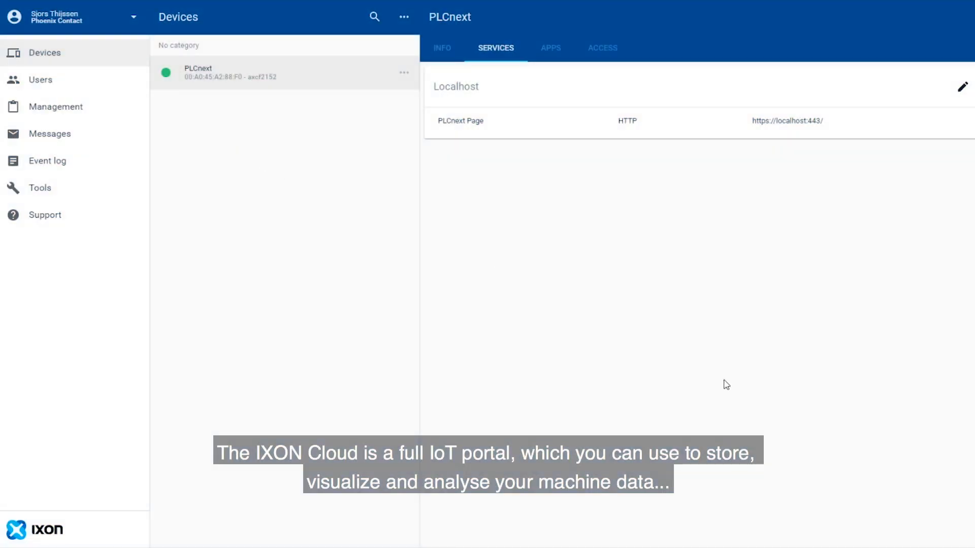
- Add a Data Source service for the OPC UA server on localhost:4840
left_click(961, 86)
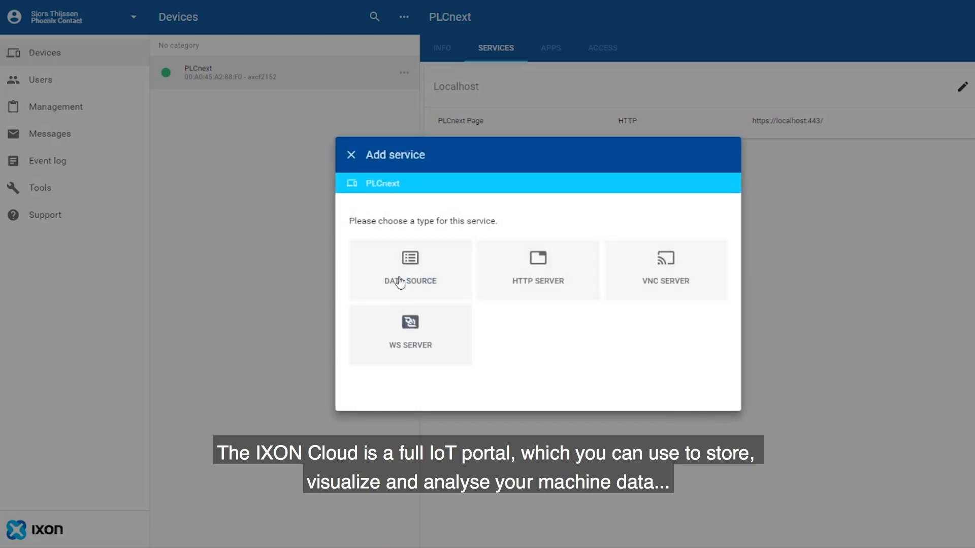
left_click(410, 271)
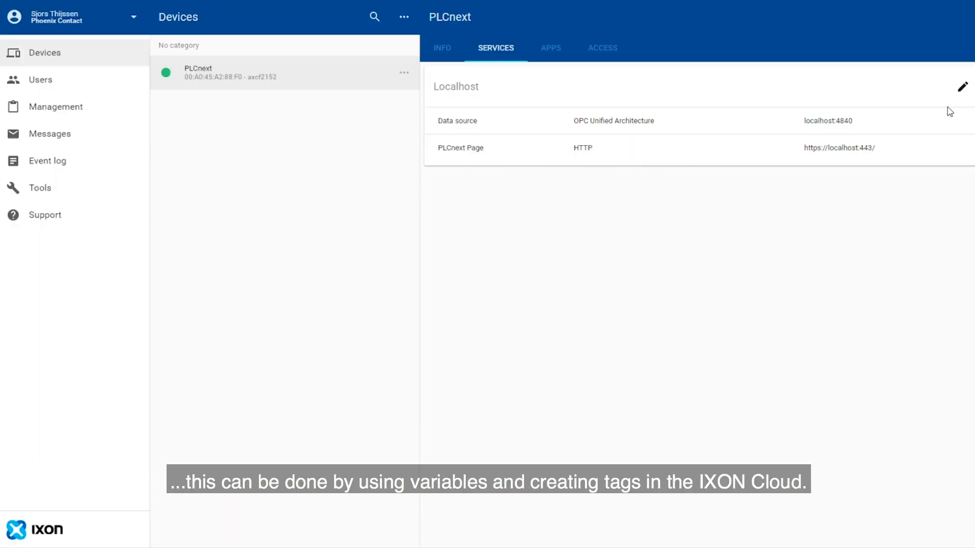
left_click(962, 87)
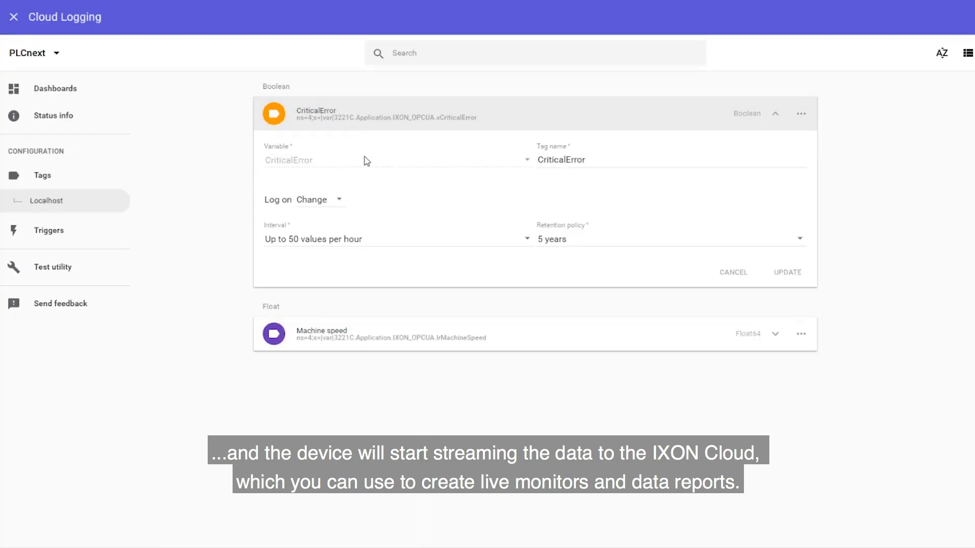
- Open the Machine state dashboard, then Cloud Notify's Connection lost and Critical Error alarms
left_click(55, 88)
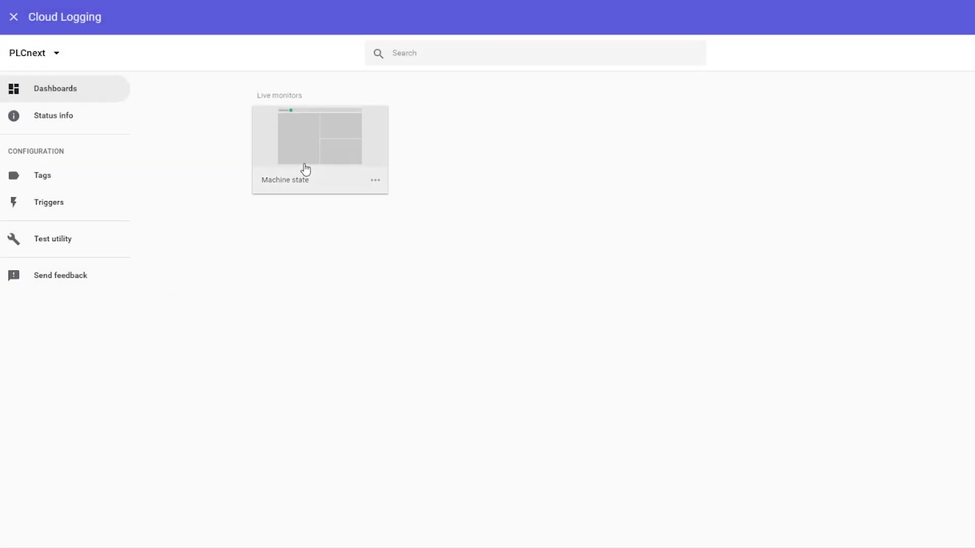
left_click(318, 140)
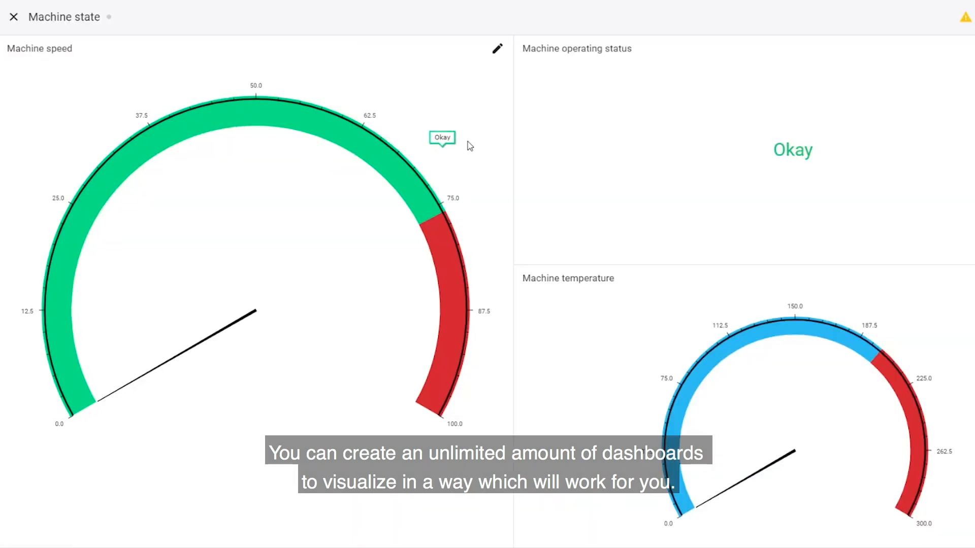
mouse_move(508, 124)
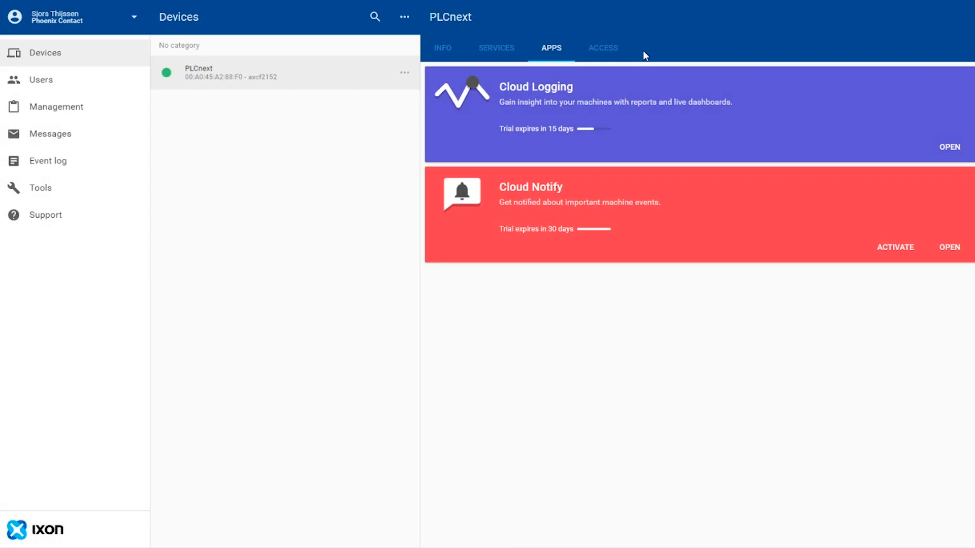
left_click(950, 247)
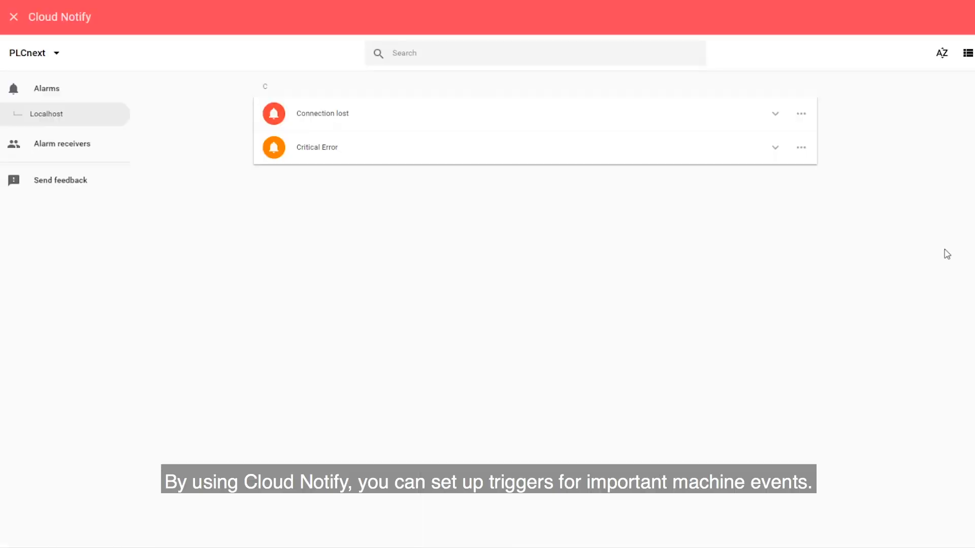
mouse_move(324, 174)
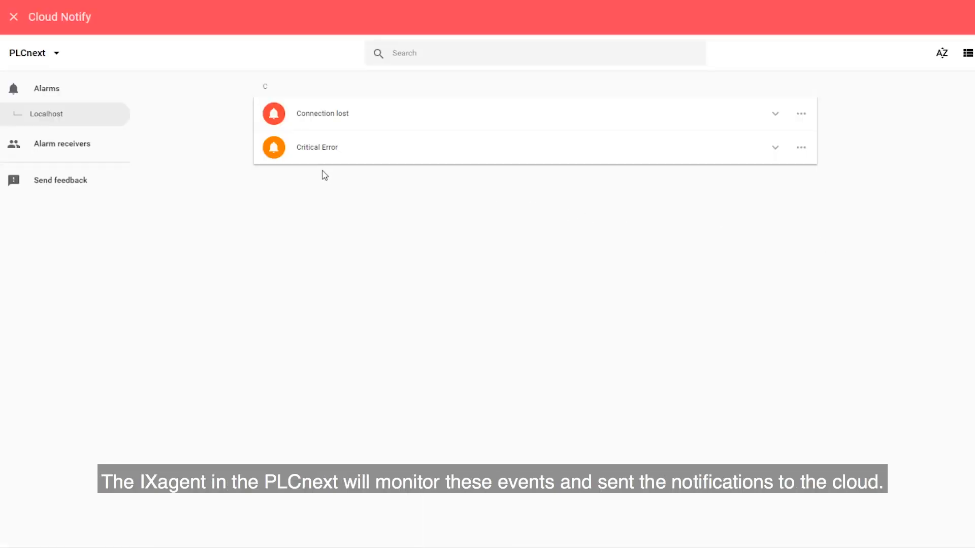
mouse_move(61, 144)
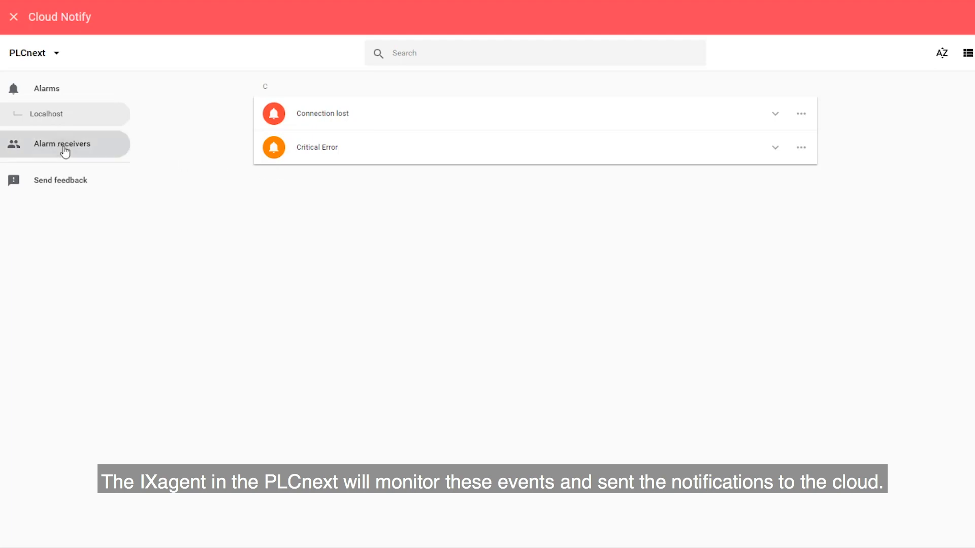
- Switch PLCnext alarm receivers to Assign automatically and confirm
left_click(61, 143)
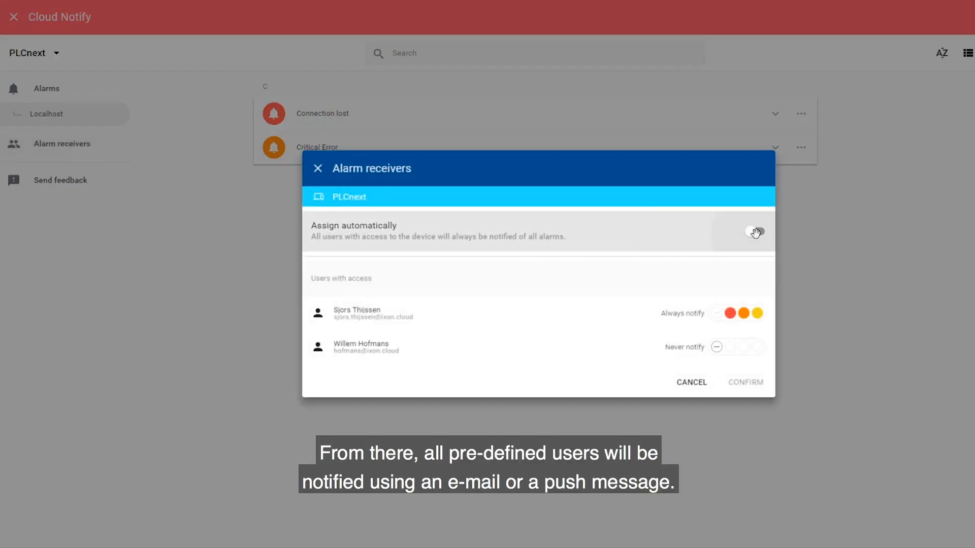
left_click(754, 232)
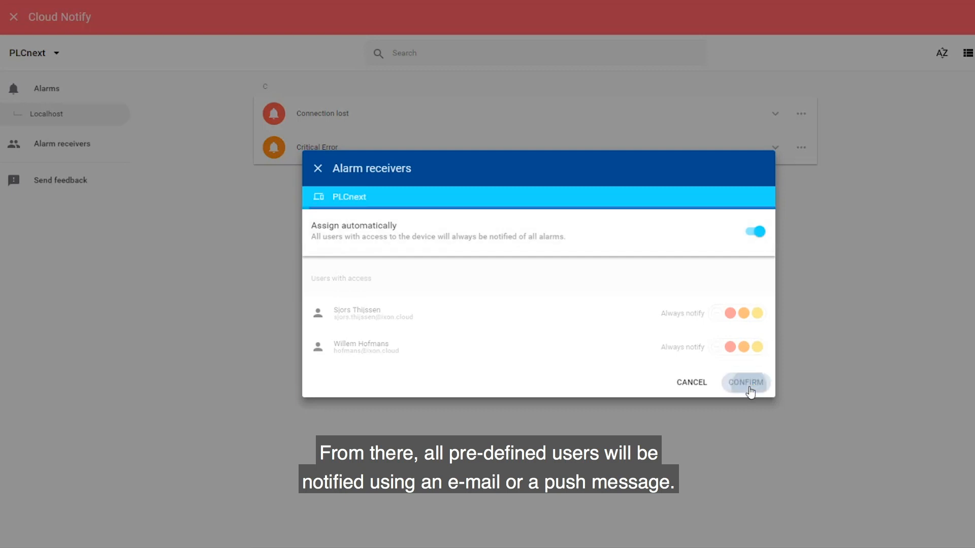
left_click(746, 382)
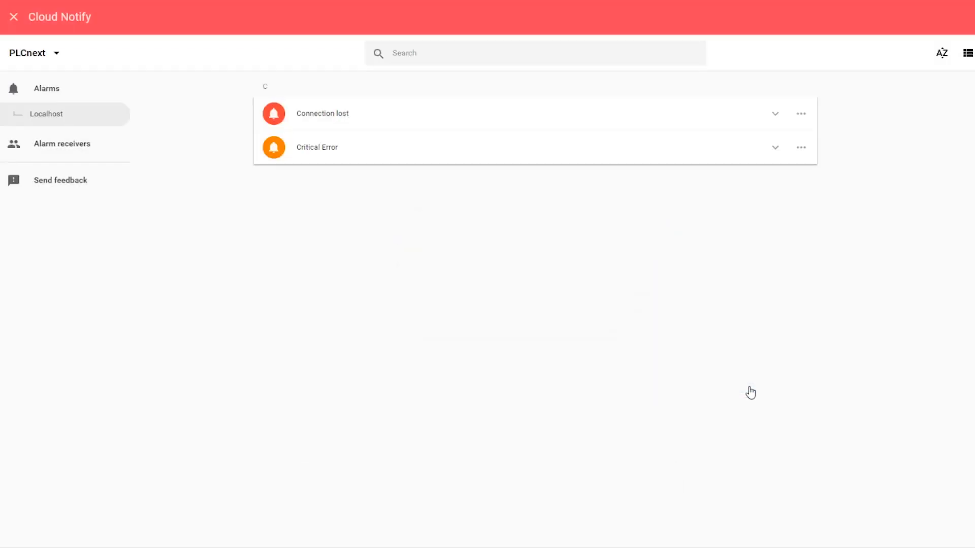